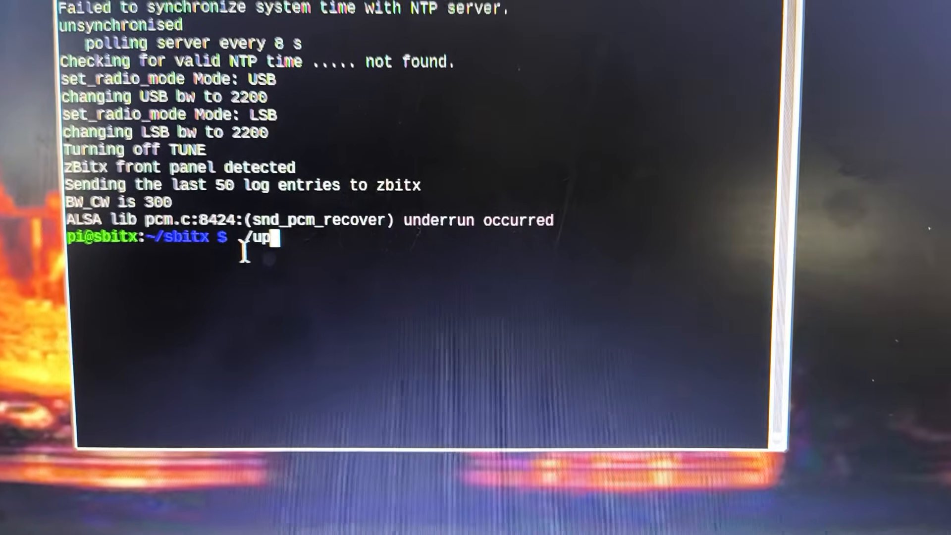
# Run ./update from ~/sbitx to pull the latest changes and start compiling sbitx v3.021.
pyautogui.press('Return')
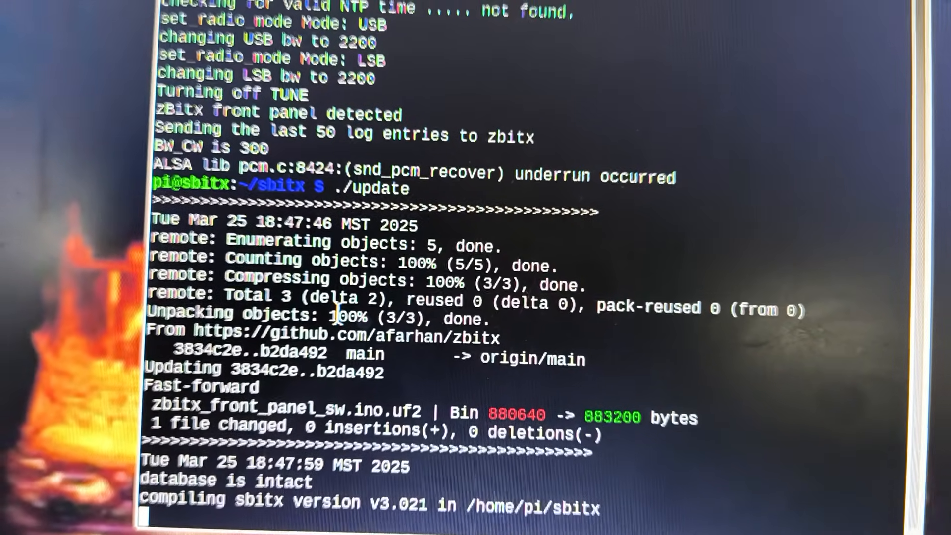